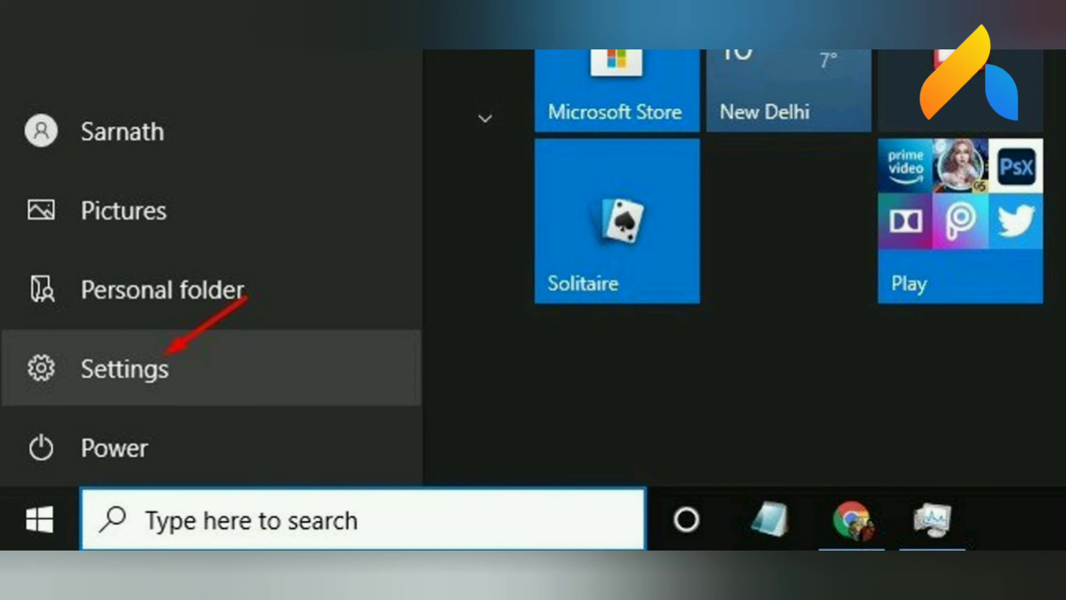
Navigate from Settings through Update & Security to the Windows Security page
click(125, 368)
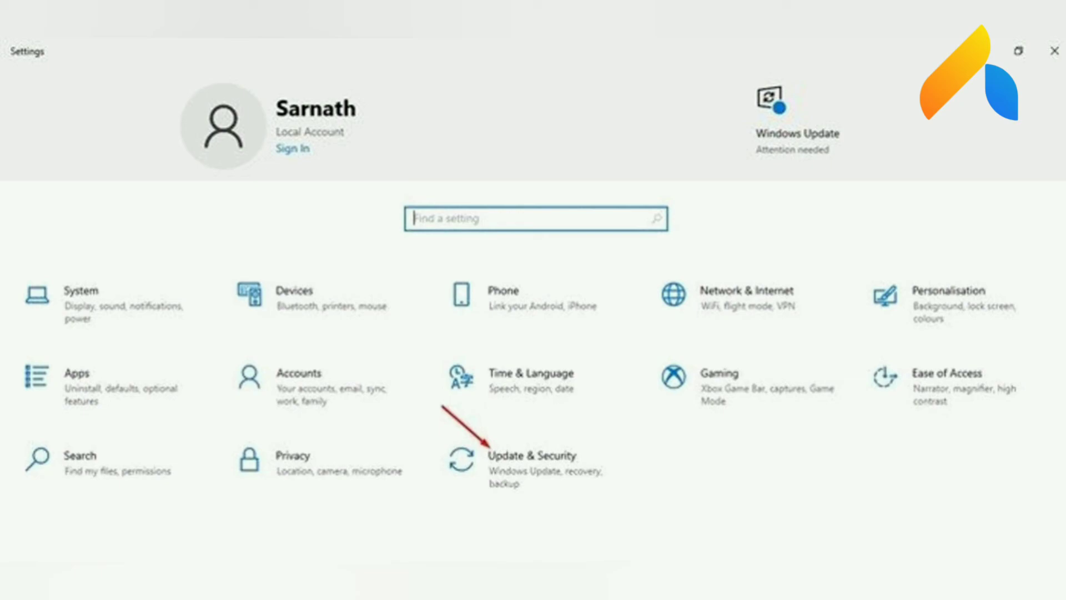
click(526, 455)
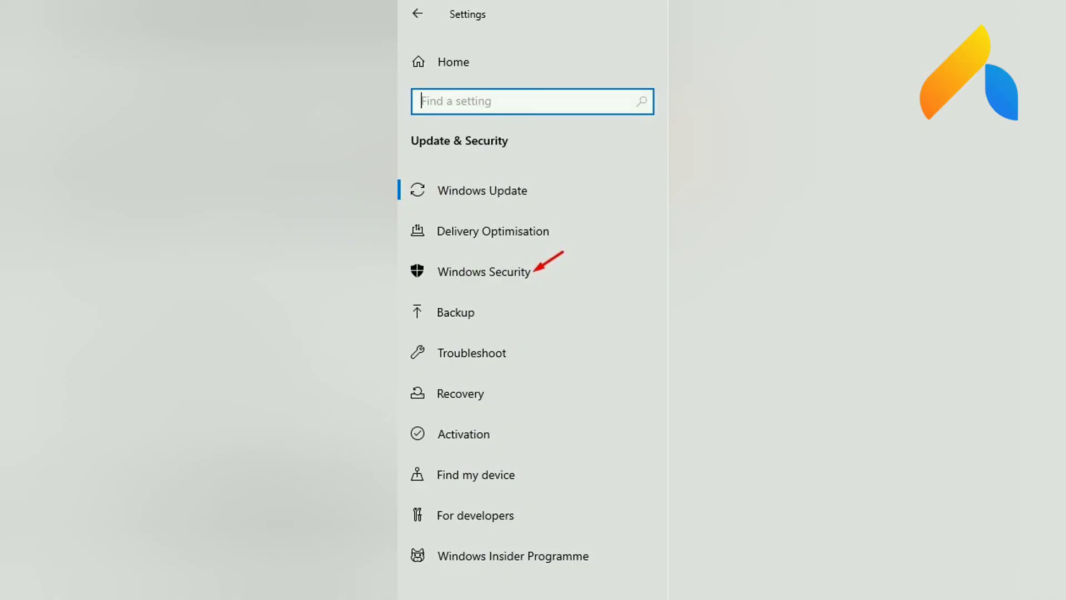
click(485, 271)
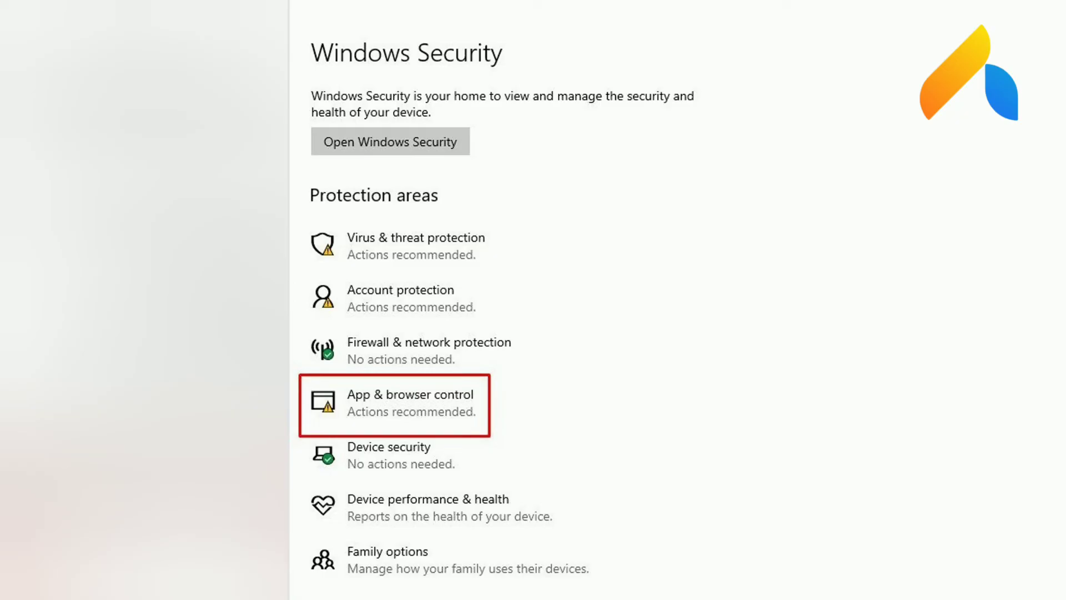
In App & browser control, turn on potentially unwanted app blocking with Block apps and Block downloads checked
click(409, 403)
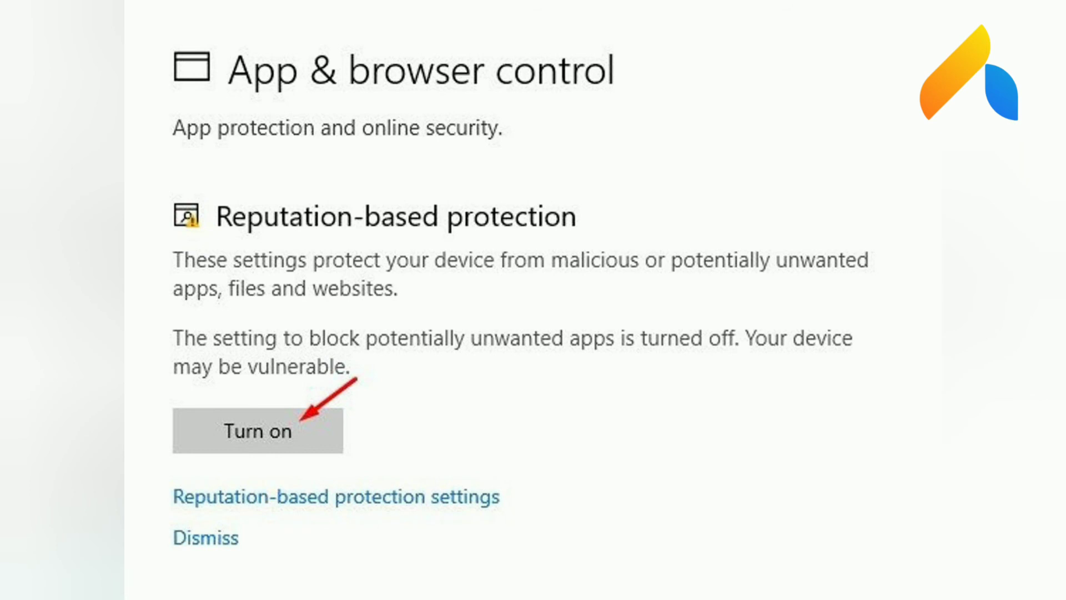
click(338, 515)
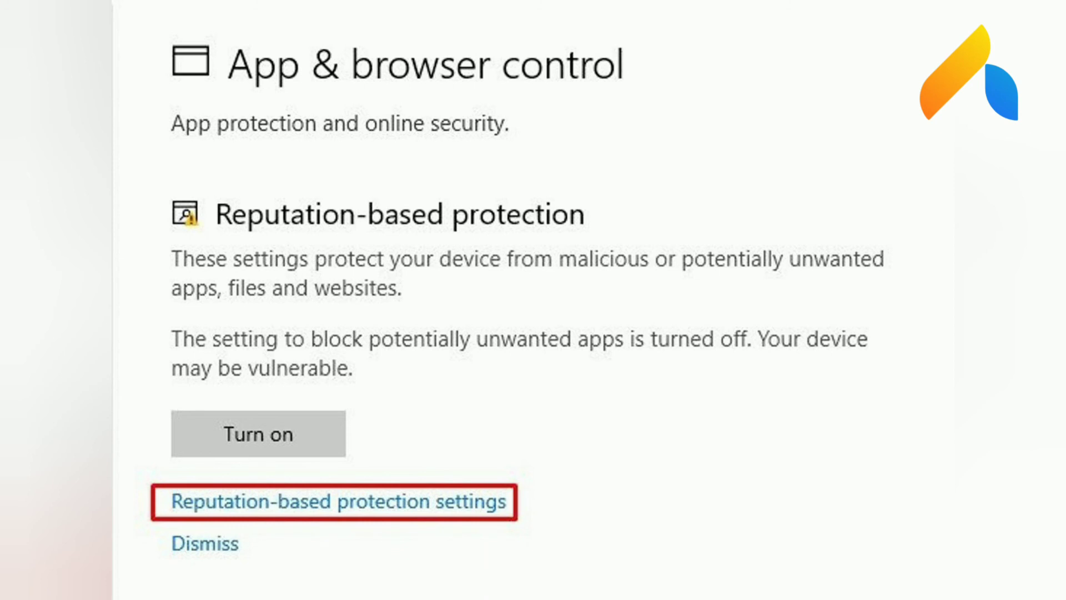
click(336, 502)
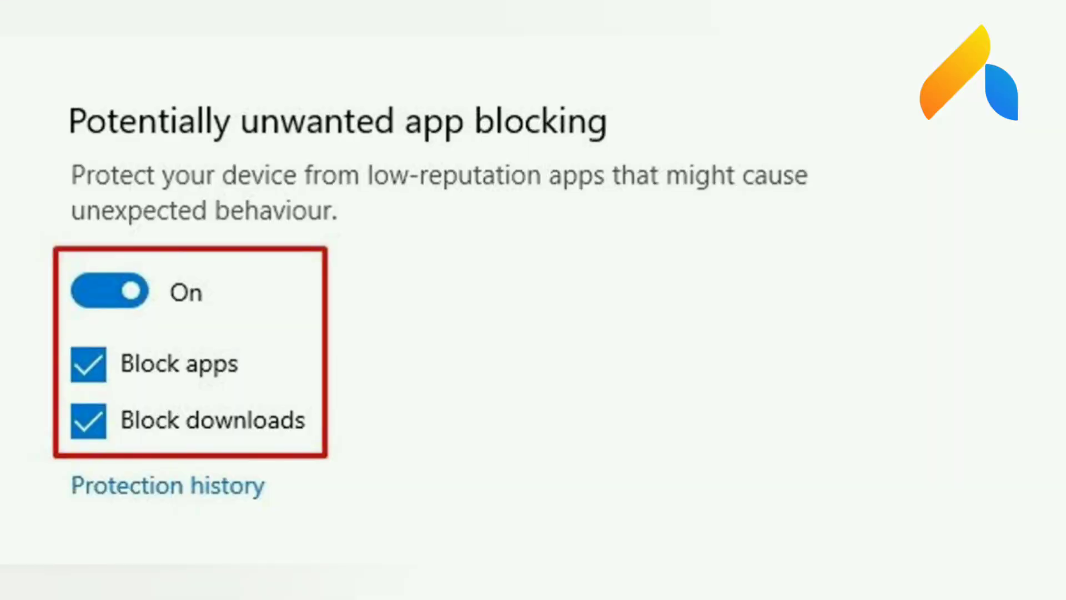